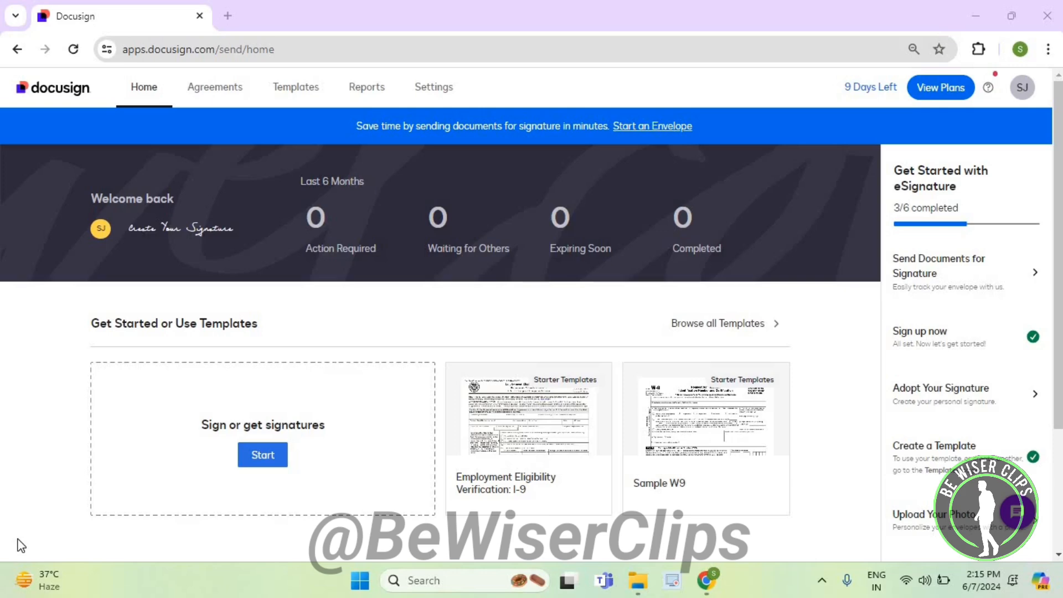
{"action": "mouse_move", "coordinate": [218, 49]}
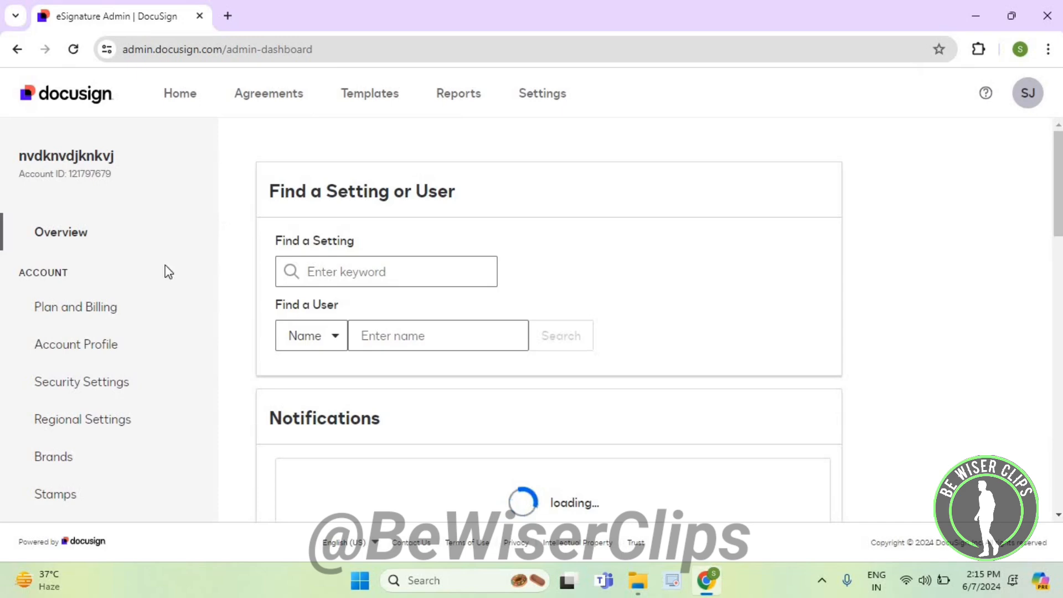
Step: Scroll the admin sidebar and open Stamps under Account, which shows no stamps
{"action": "scroll", "scroll_direction": "down", "scroll_amount": 3}
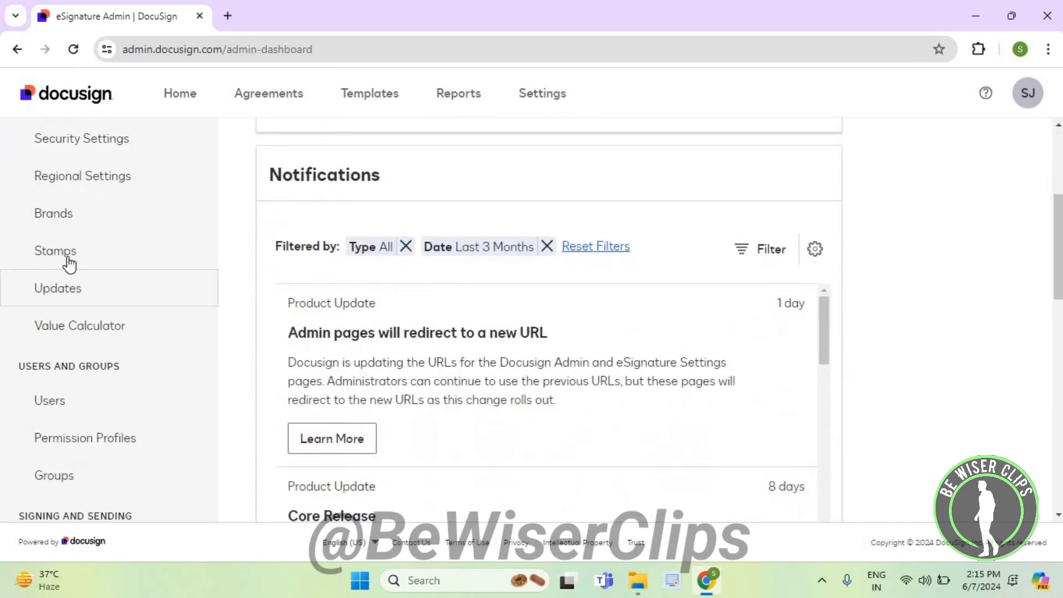
{"action": "left_click", "coordinate": [56, 251]}
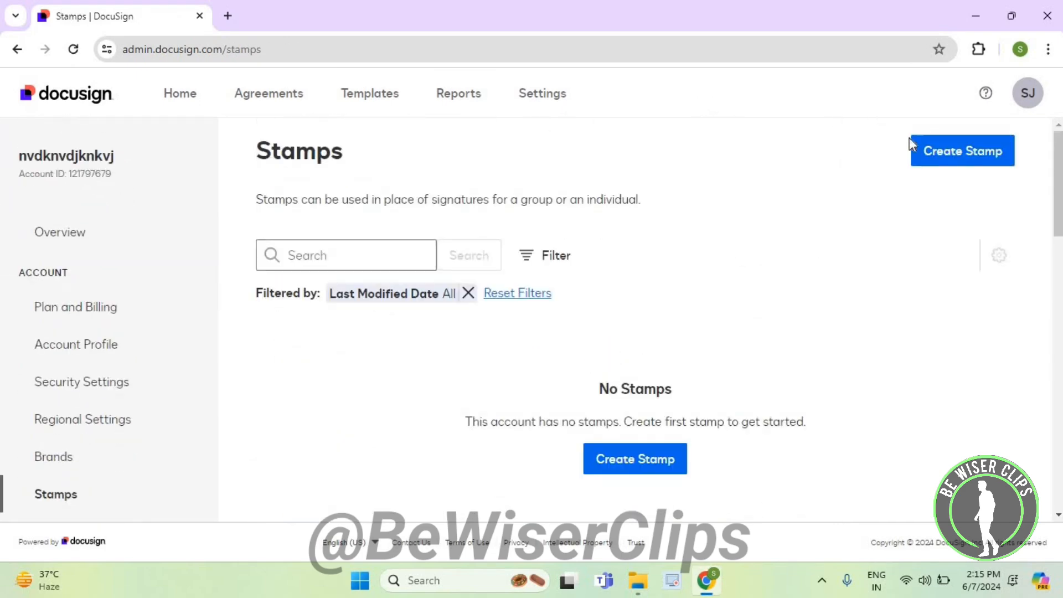
Step: Start a new stamp with Create Stamp and open the image file picker via Choose File
{"action": "left_click", "coordinate": [961, 151]}
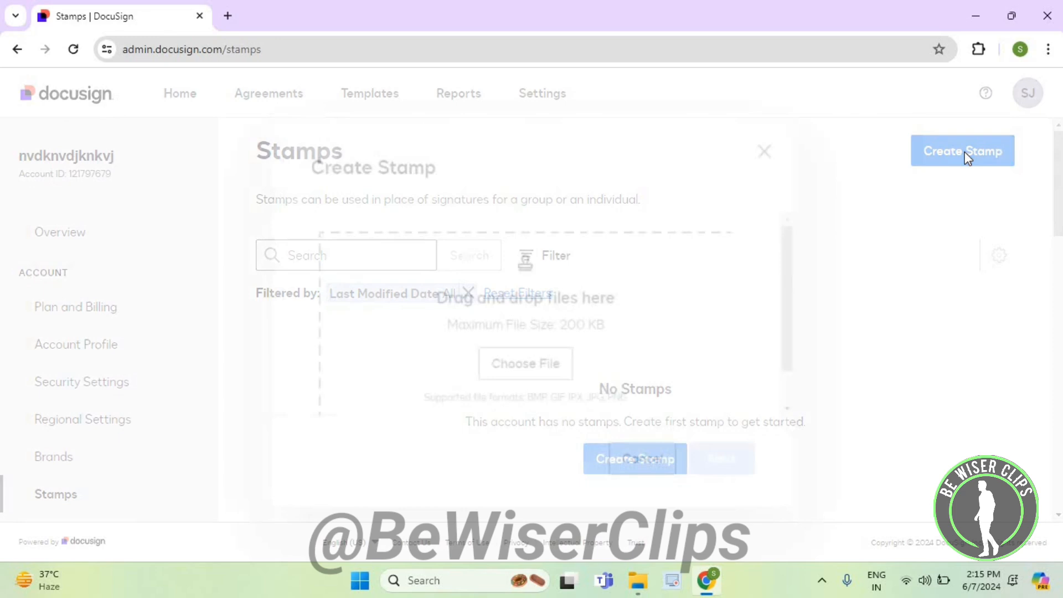
{"action": "left_click", "coordinate": [962, 151]}
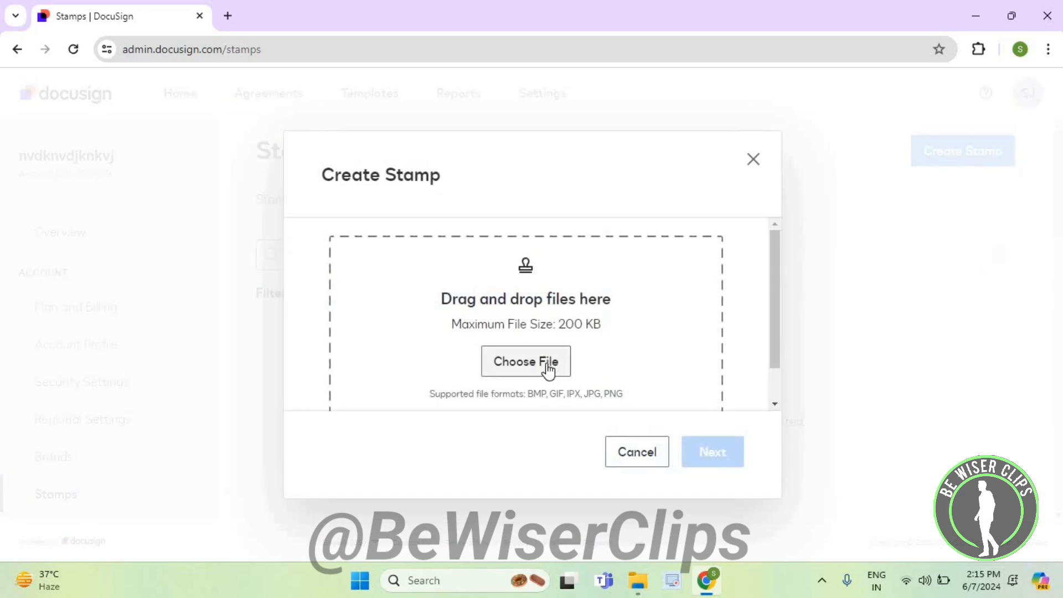
{"action": "left_click", "coordinate": [525, 361]}
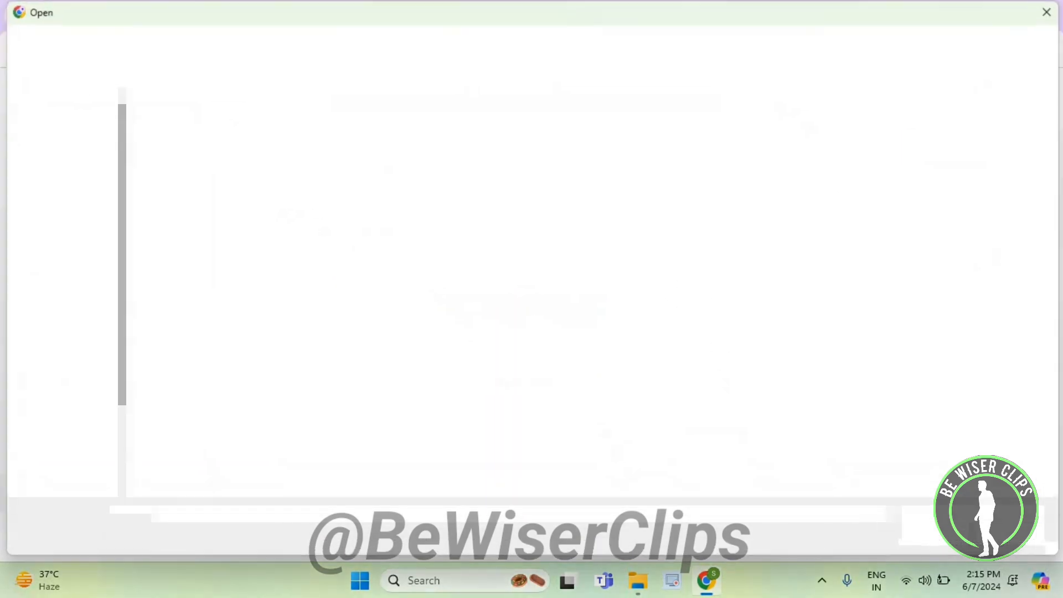